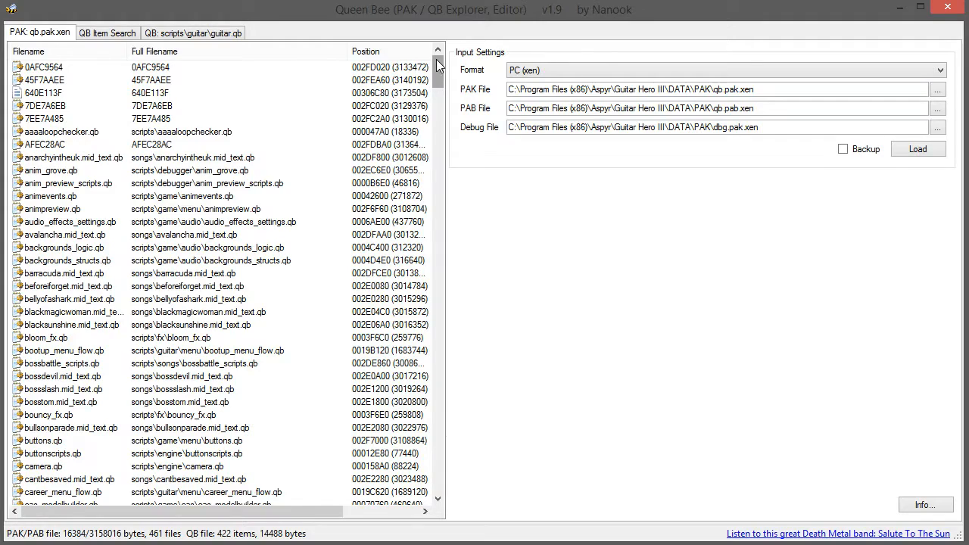
mouse_move(536, 146)
text(c)
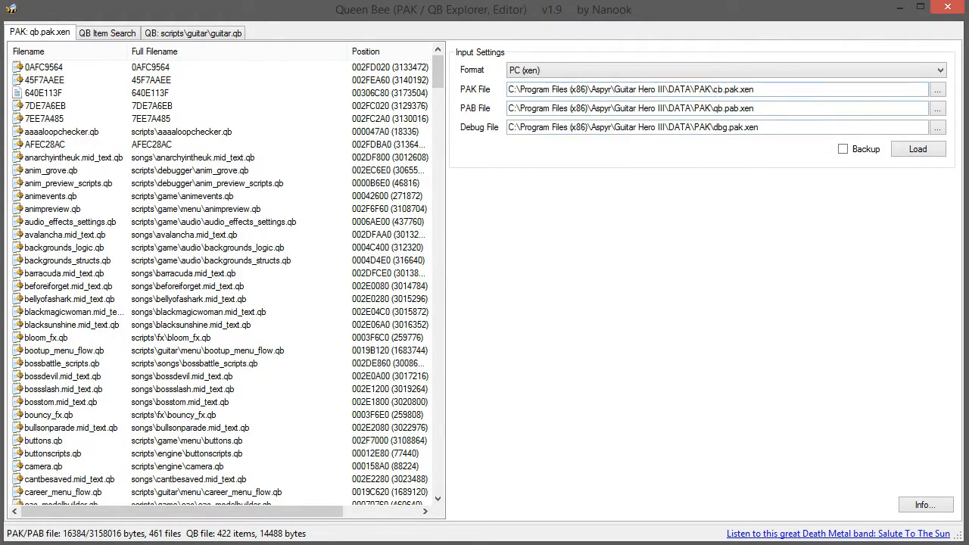
Locate scripts/guitar/guitar.qb in the PAK list and load its player1_status items in a QB tab.
click(720, 90)
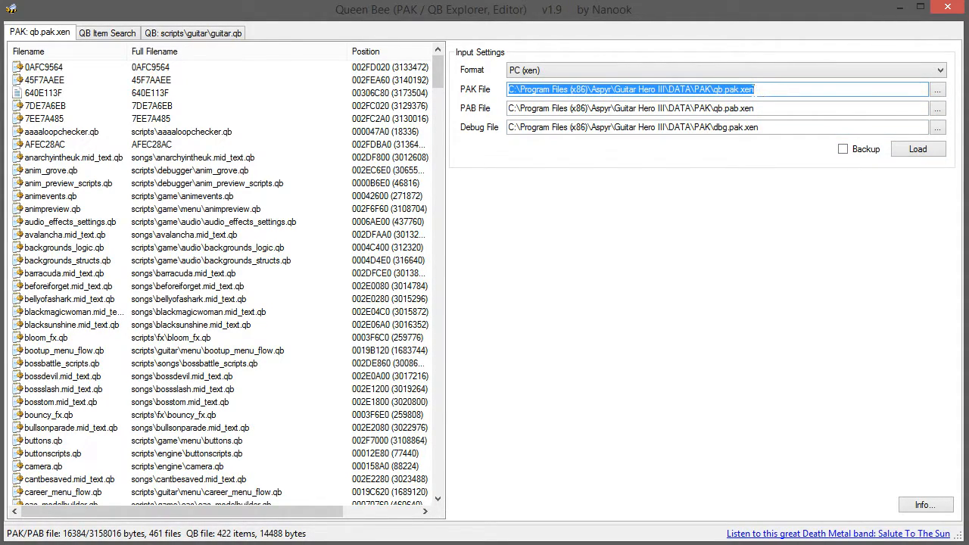
click(724, 107)
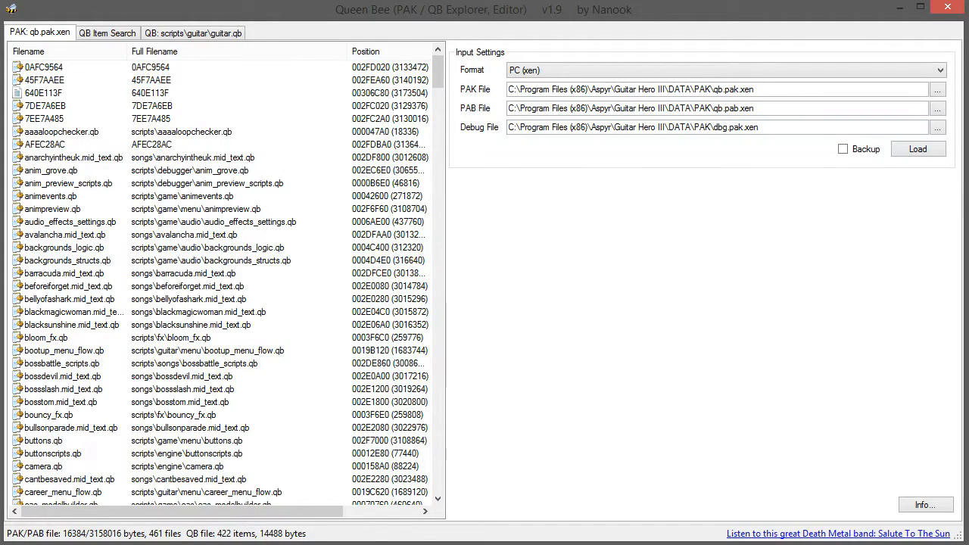
mouse_move(691, 143)
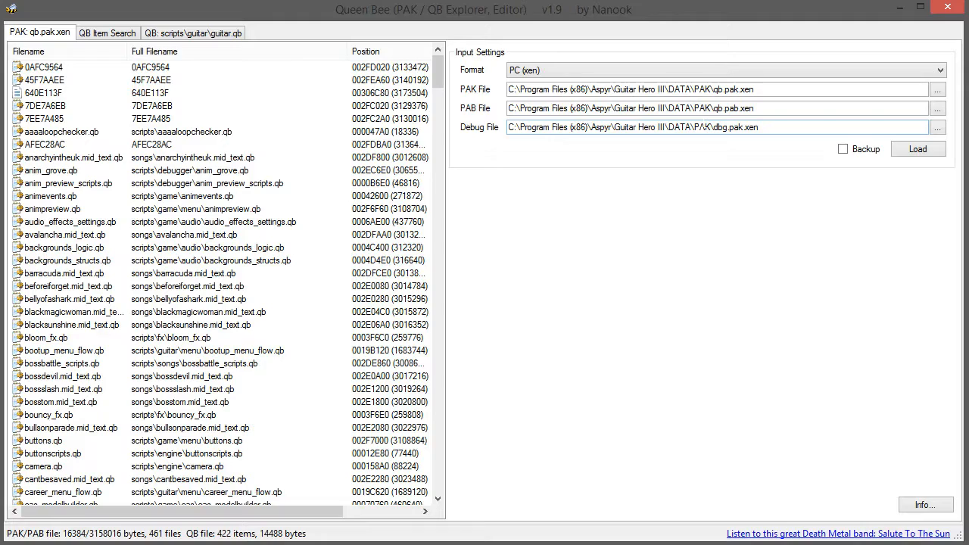
mouse_move(700, 140)
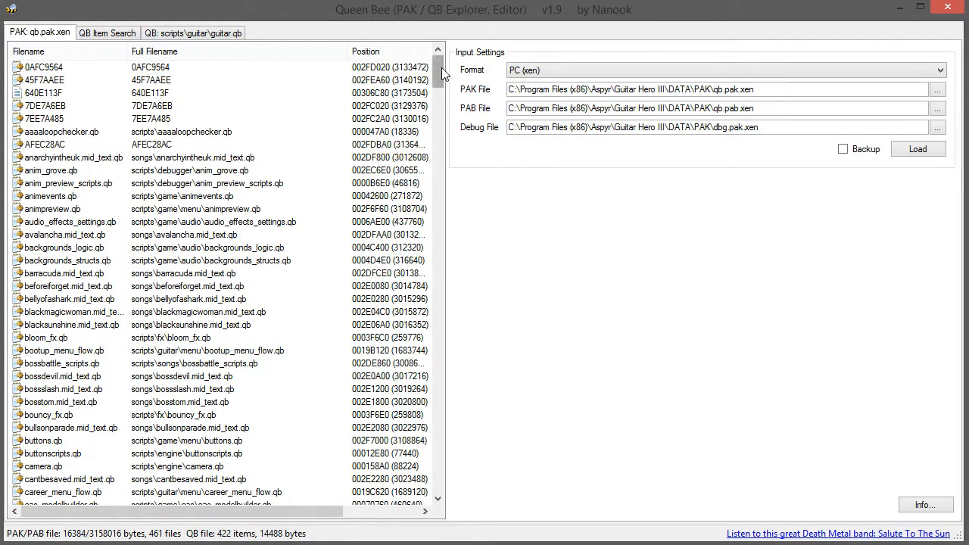
scroll(down, 3)
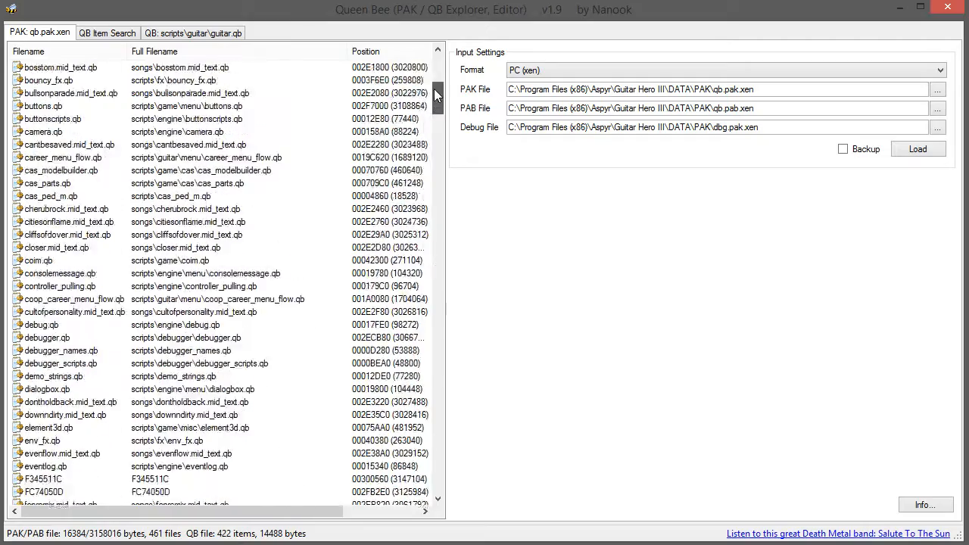
scroll(down, 3)
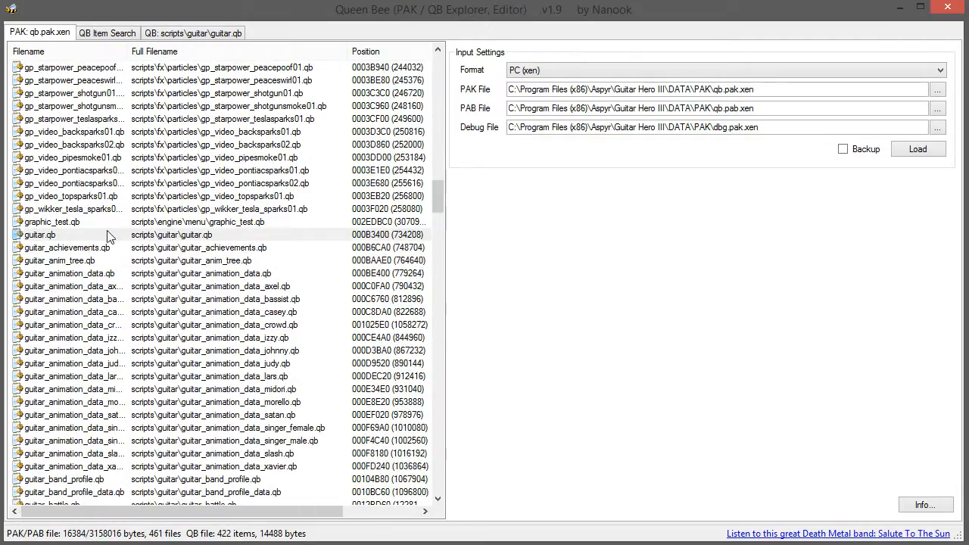
click(40, 235)
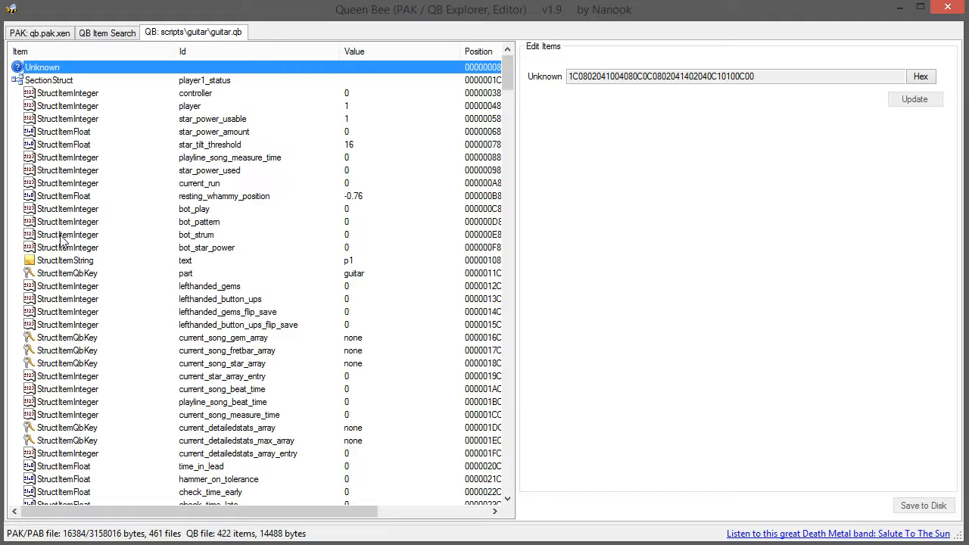
Reach the Cheat_ SectionIntegers and load Cheat_AirGuitar (value -1) into Edit Items.
scroll(down, 3)
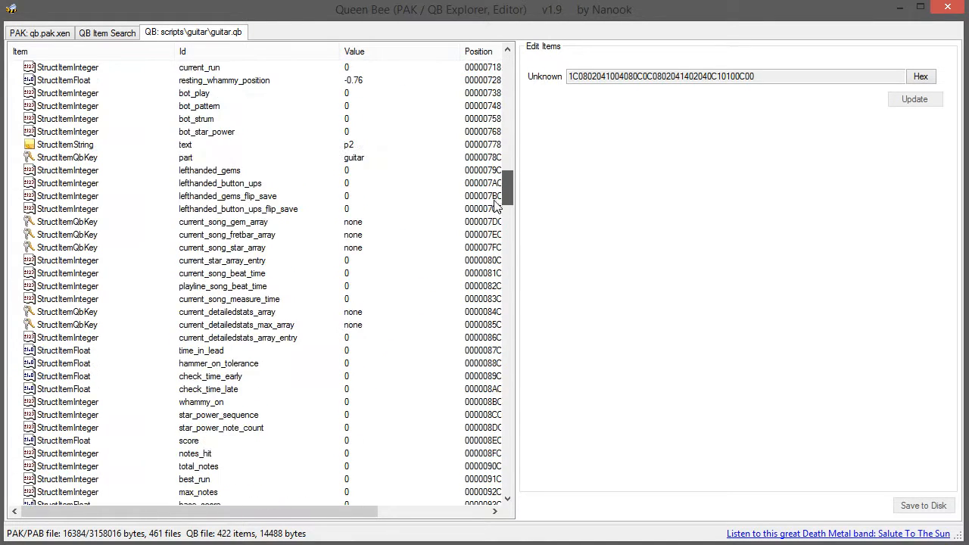
scroll(down, 3)
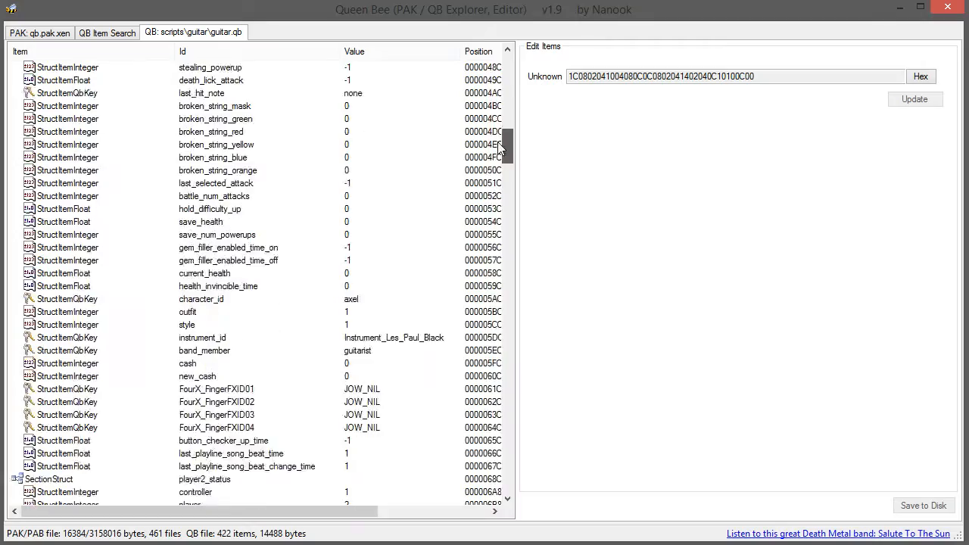
scroll(down, 3)
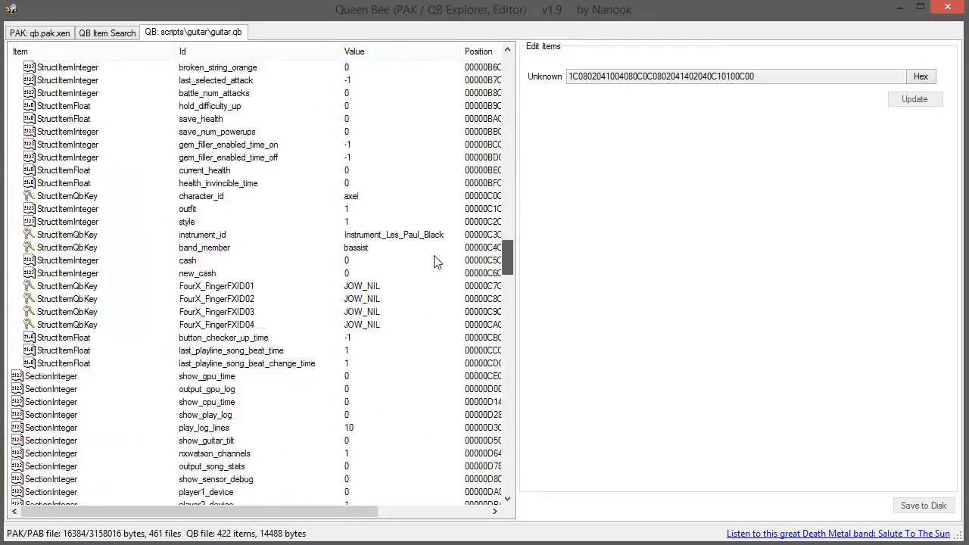
scroll(down, 3)
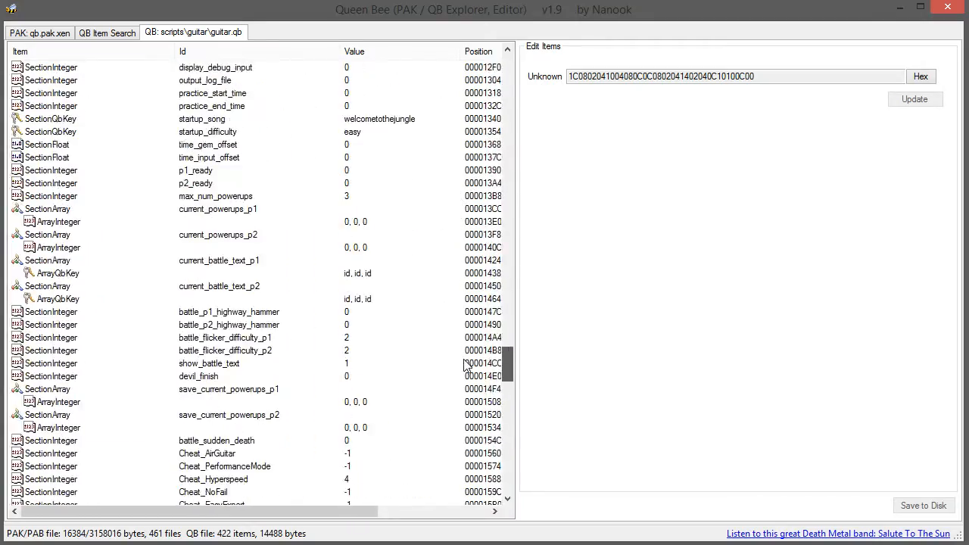
scroll(down, 3)
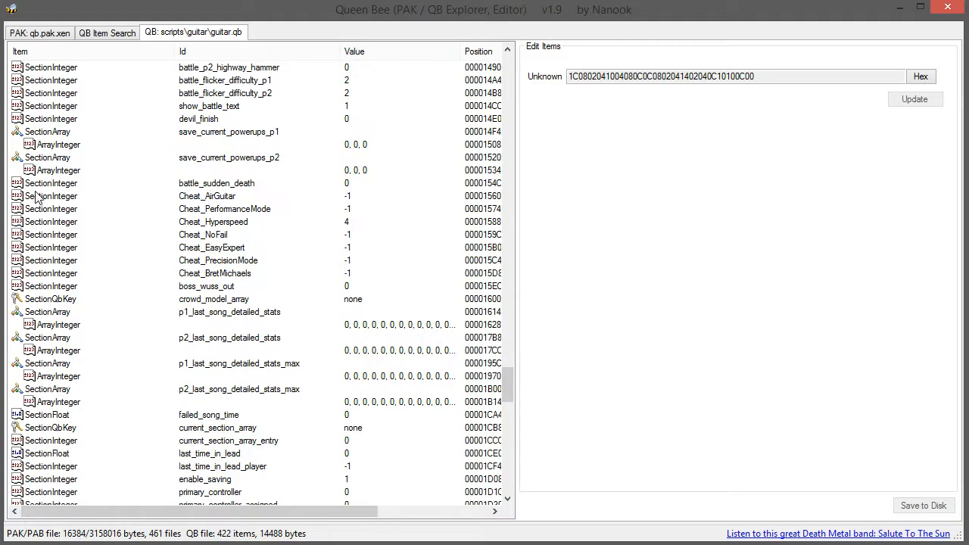
mouse_move(279, 221)
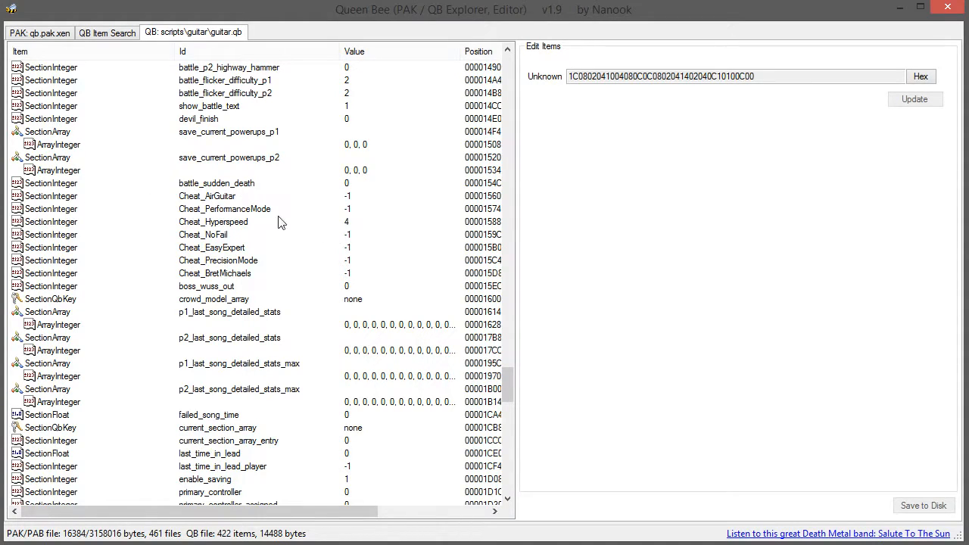
click(206, 197)
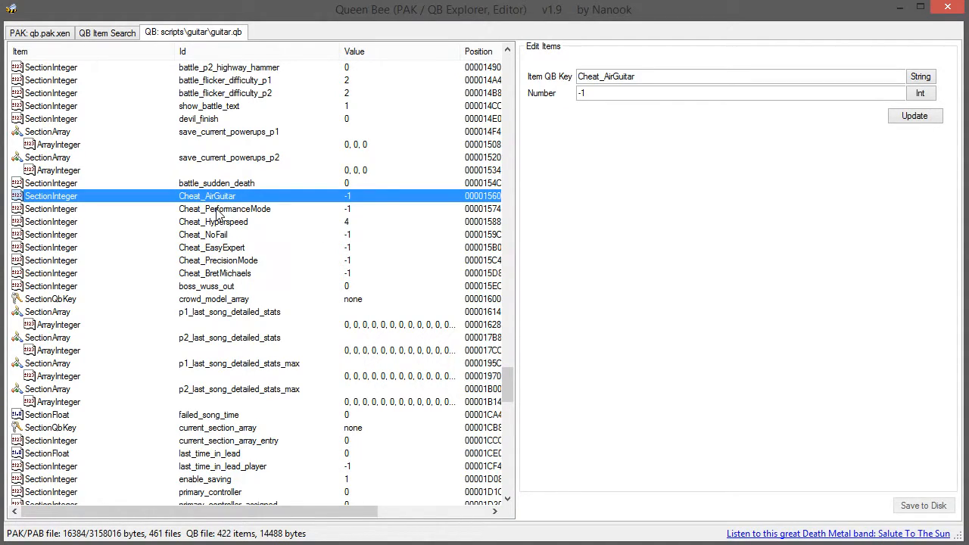
click(212, 221)
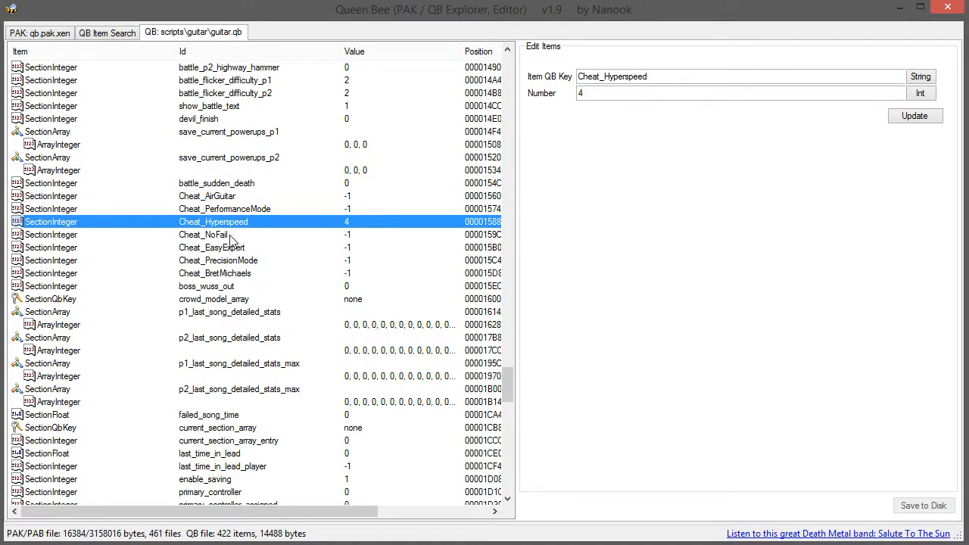
click(218, 261)
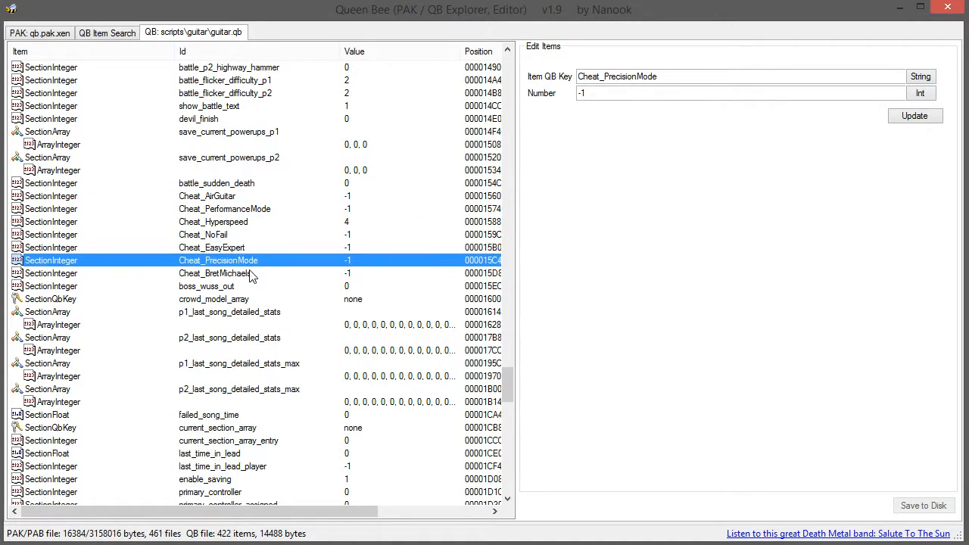
click(215, 272)
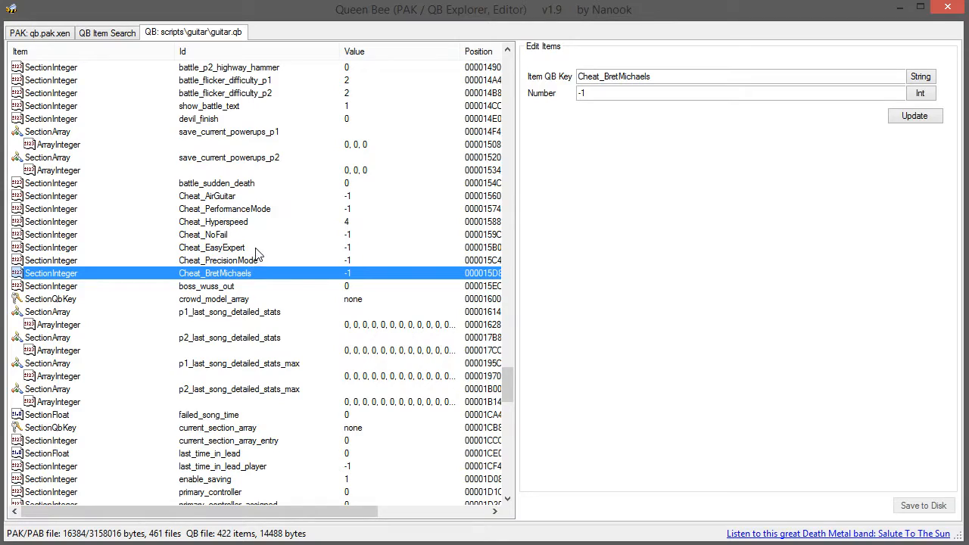
click(212, 222)
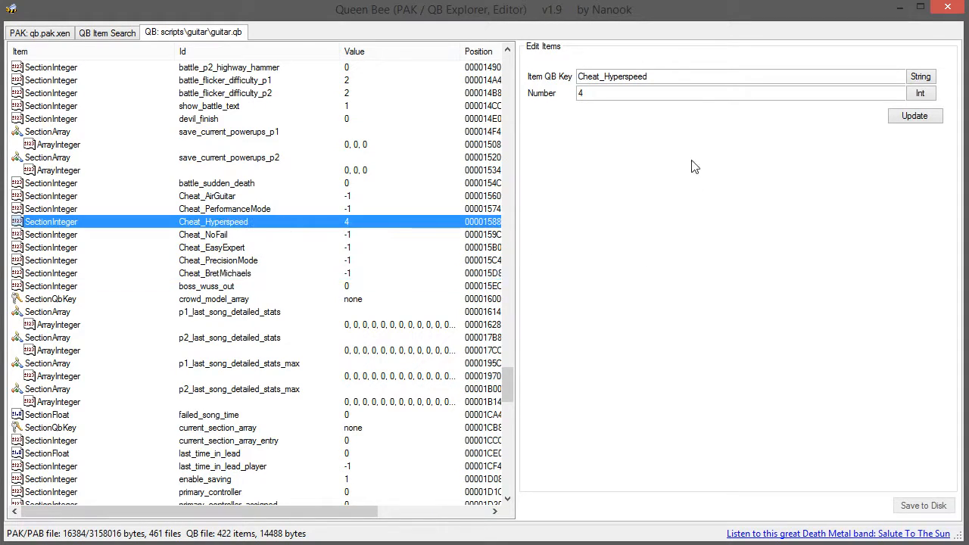
triple_click(742, 92)
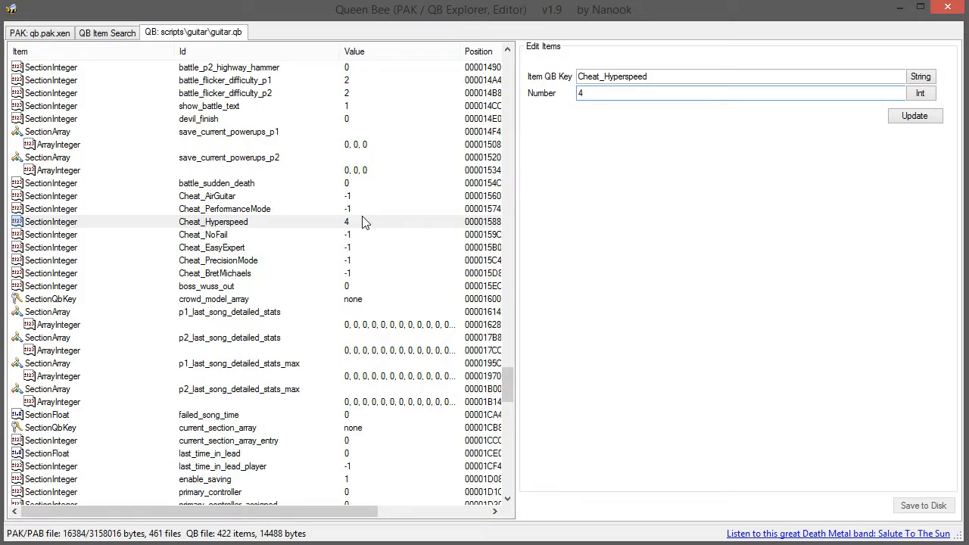
mouse_move(357, 191)
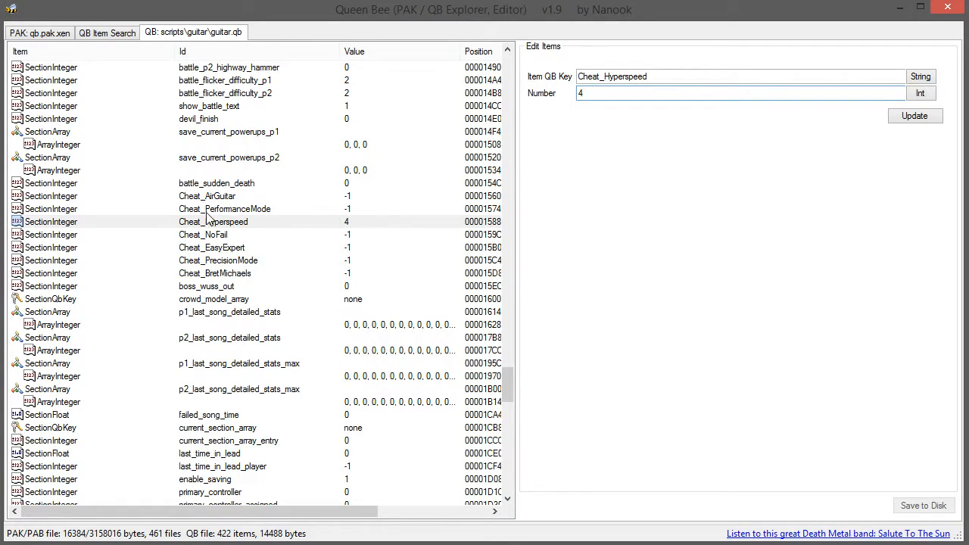
click(224, 209)
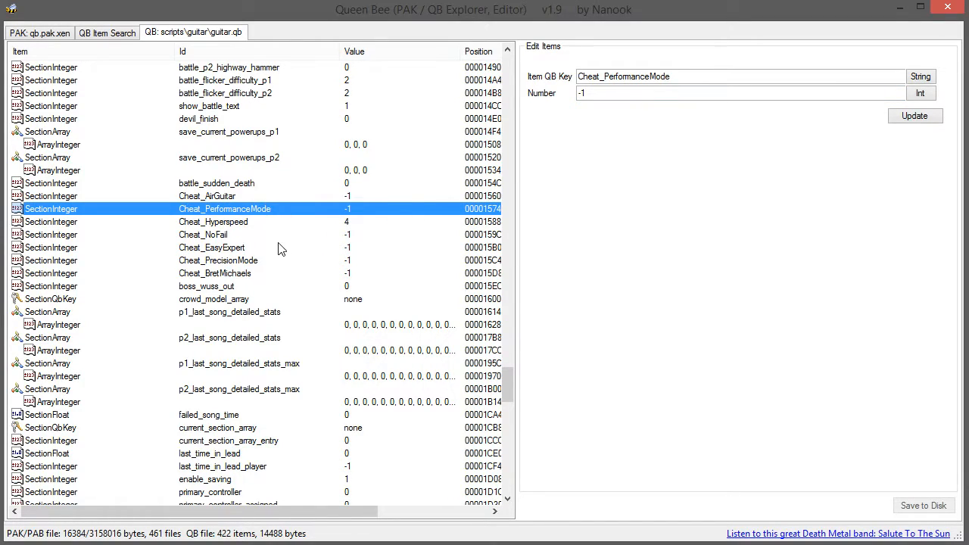
click(203, 234)
text(1)
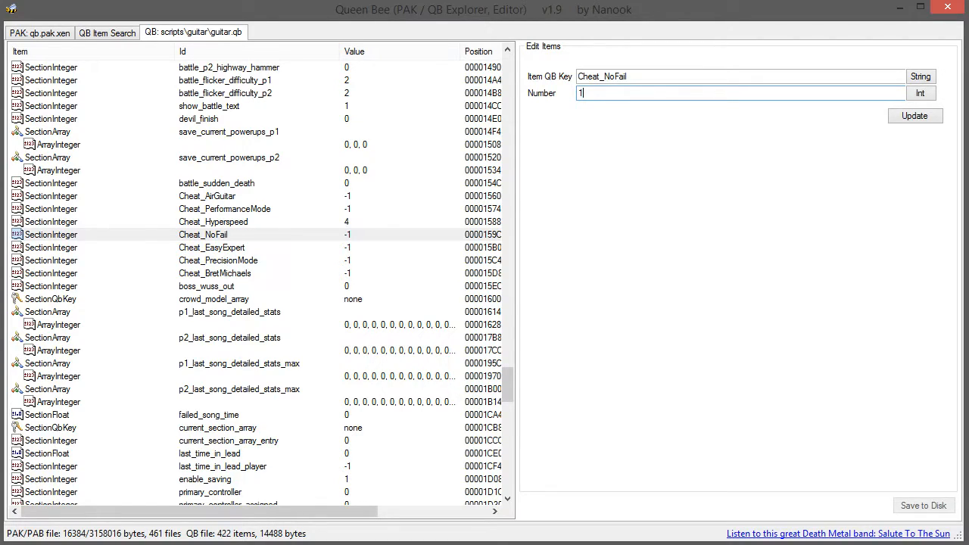
click(915, 115)
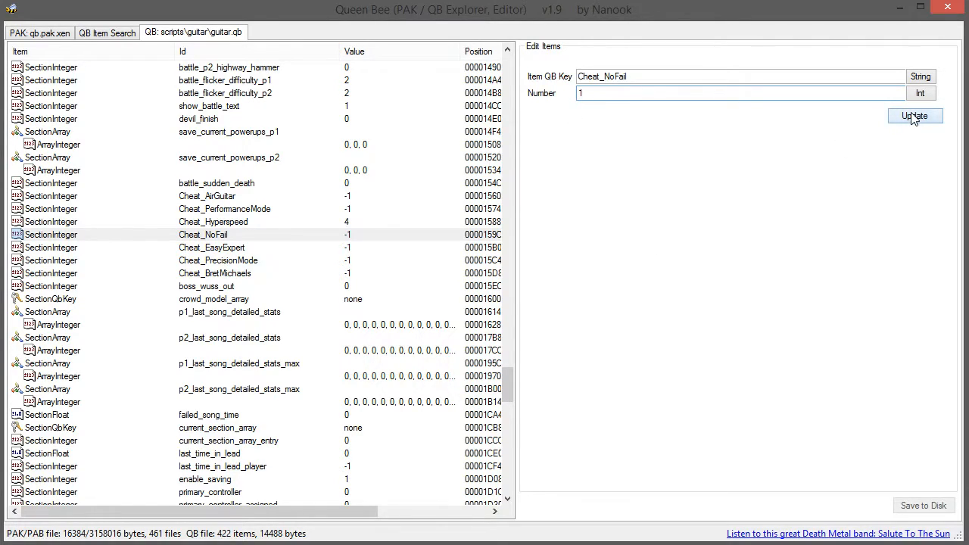
click(915, 115)
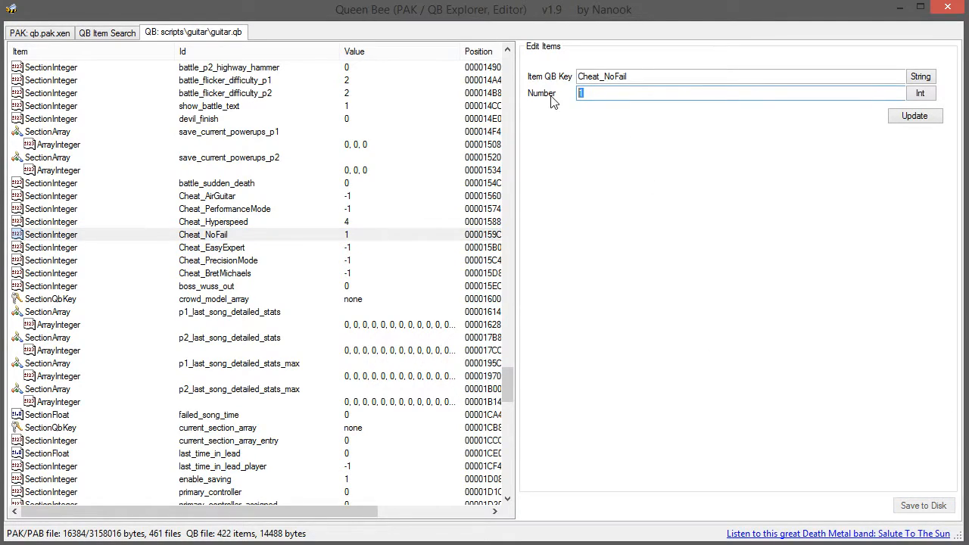
text(-1)
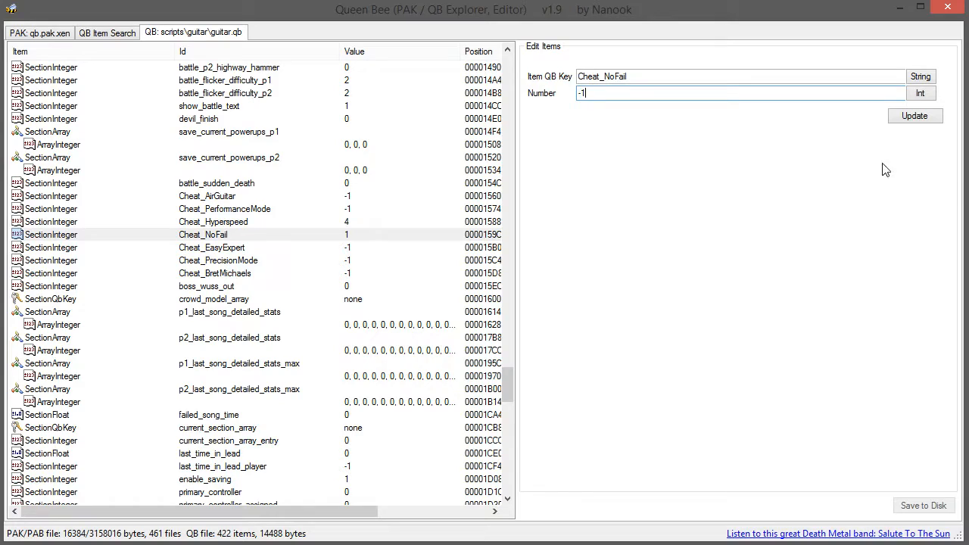
click(914, 115)
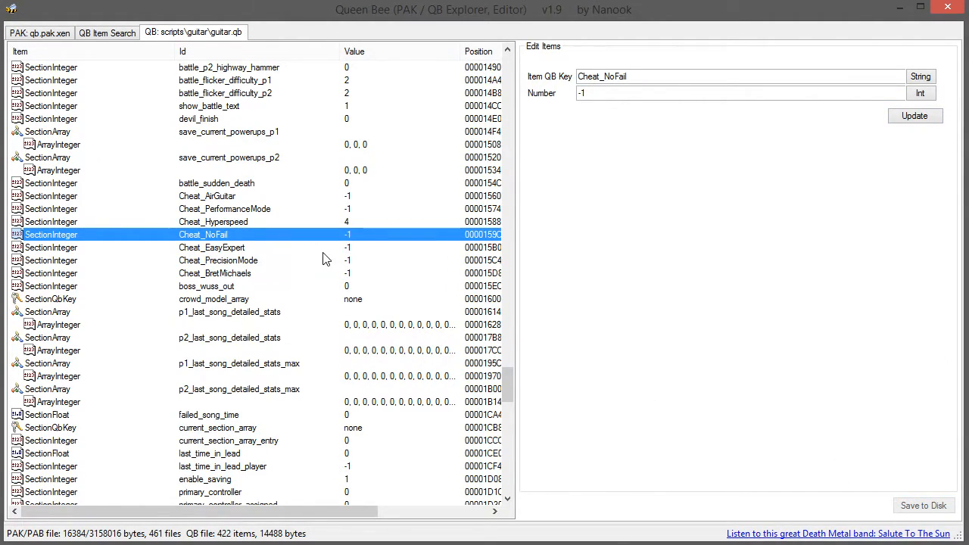
mouse_move(669, 290)
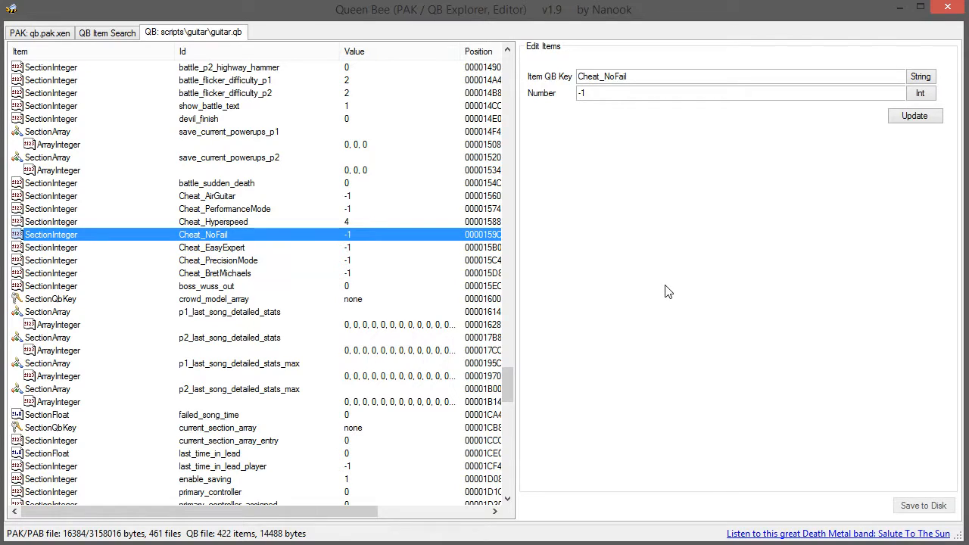
click(219, 260)
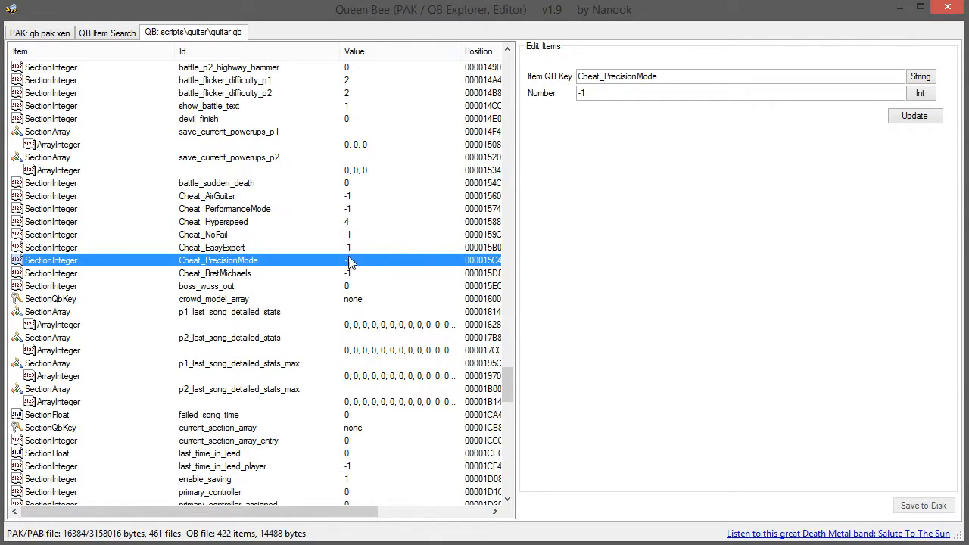
mouse_move(356, 284)
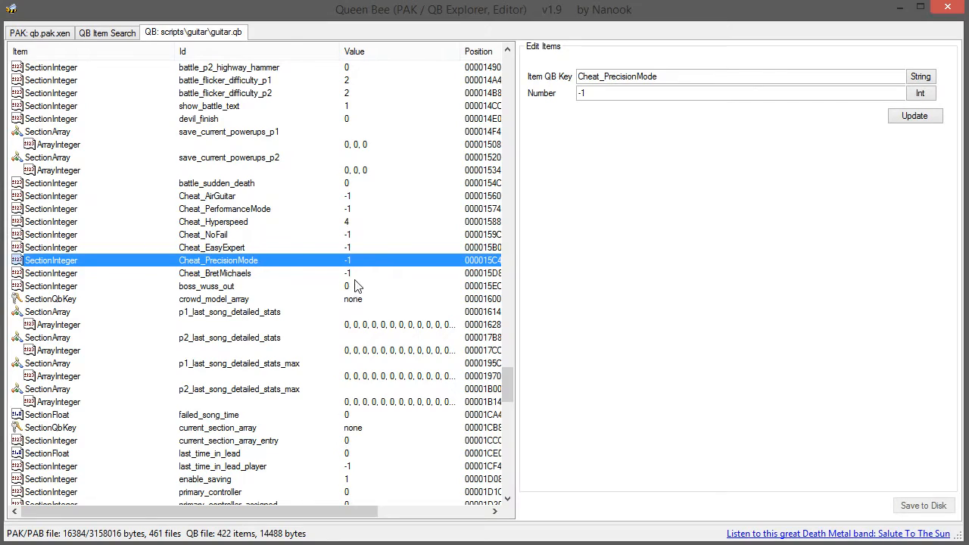
click(203, 233)
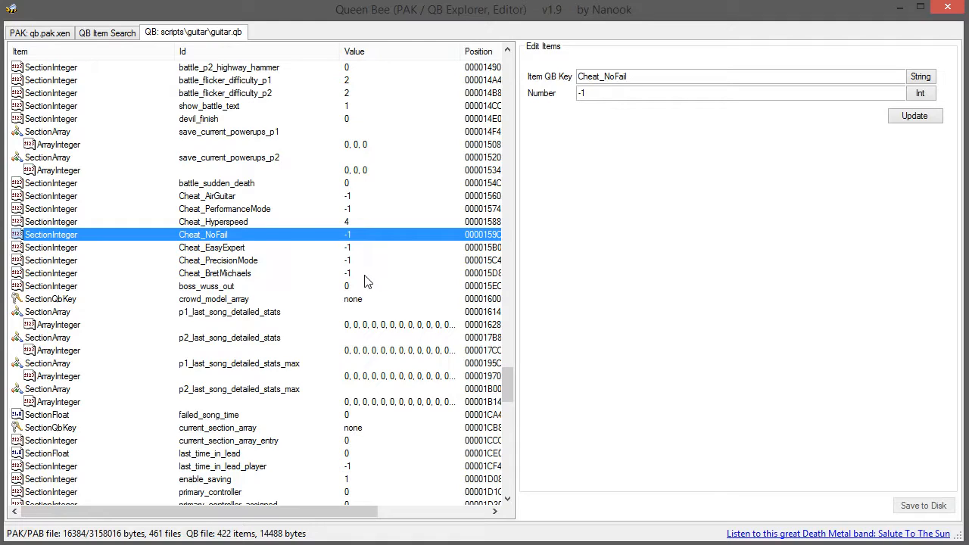
mouse_move(371, 237)
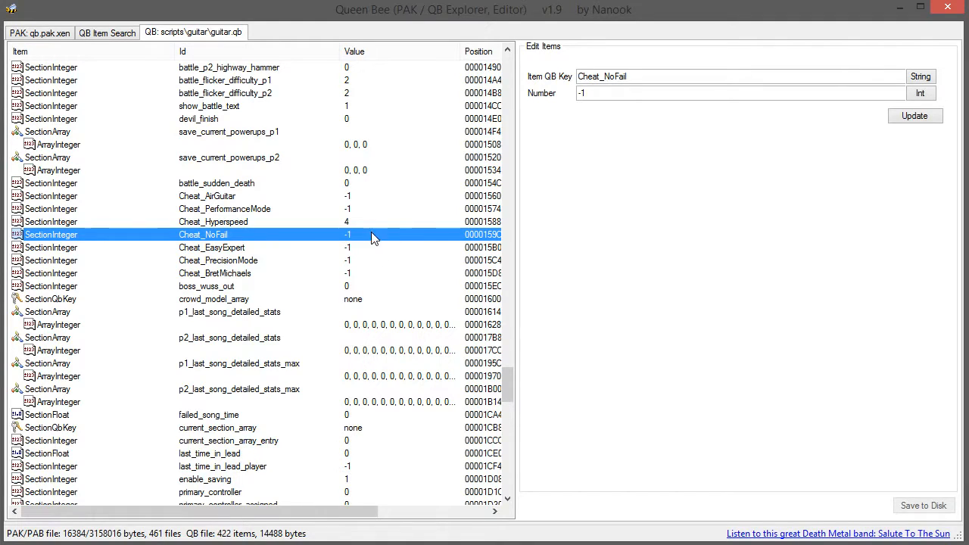
click(212, 221)
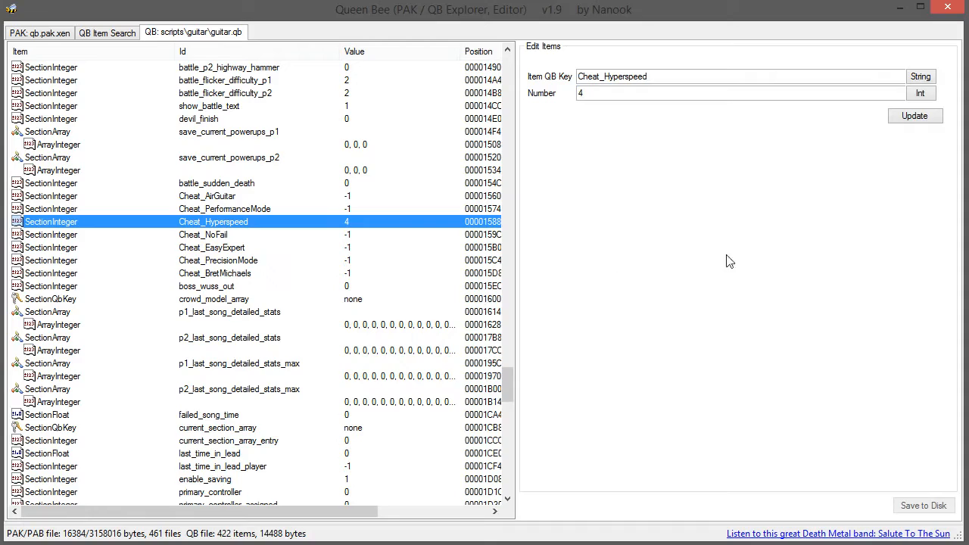